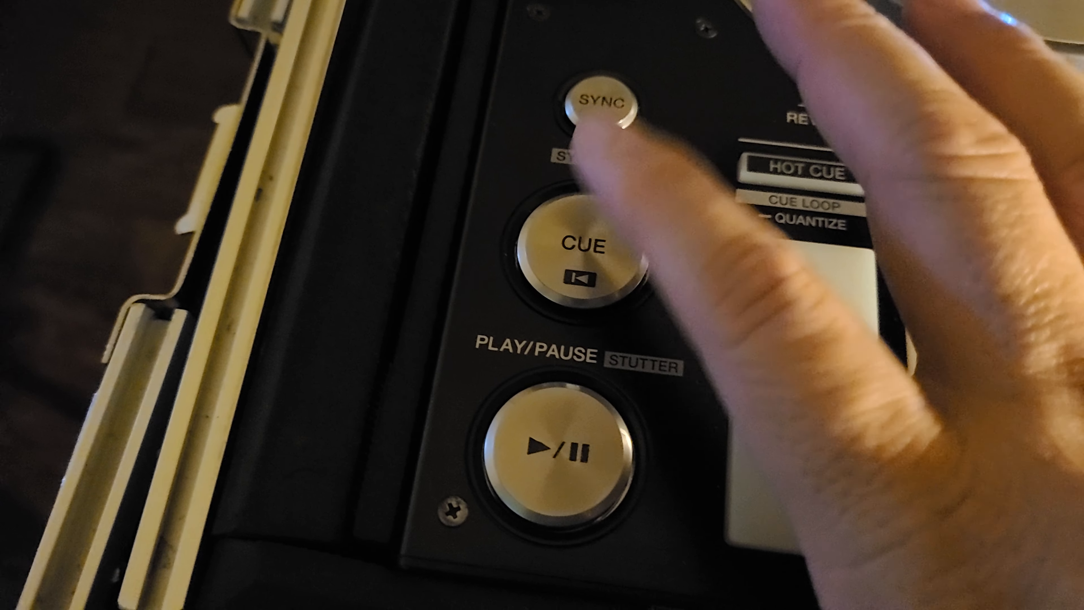
{"action": "left_click", "coordinate": [581, 245]}
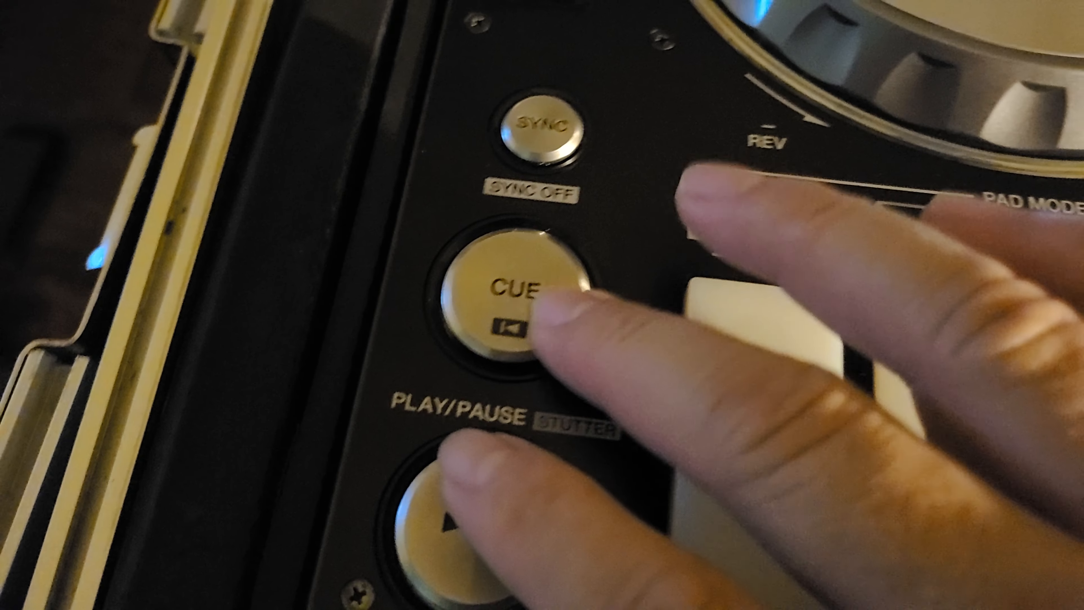
{"action": "left_click", "coordinate": [525, 290]}
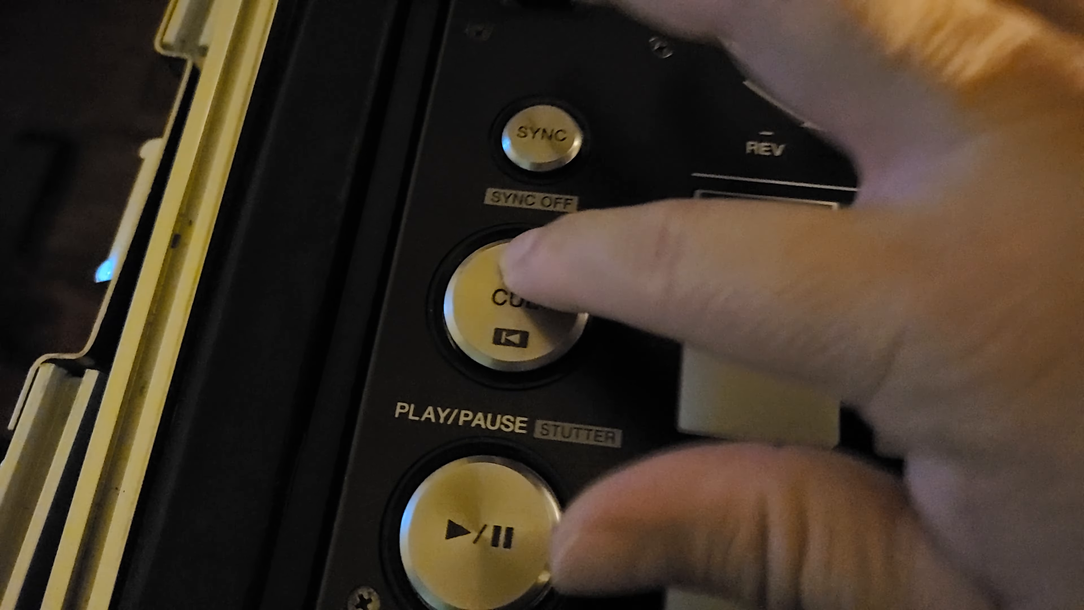
{"action": "left_click", "coordinate": [508, 305]}
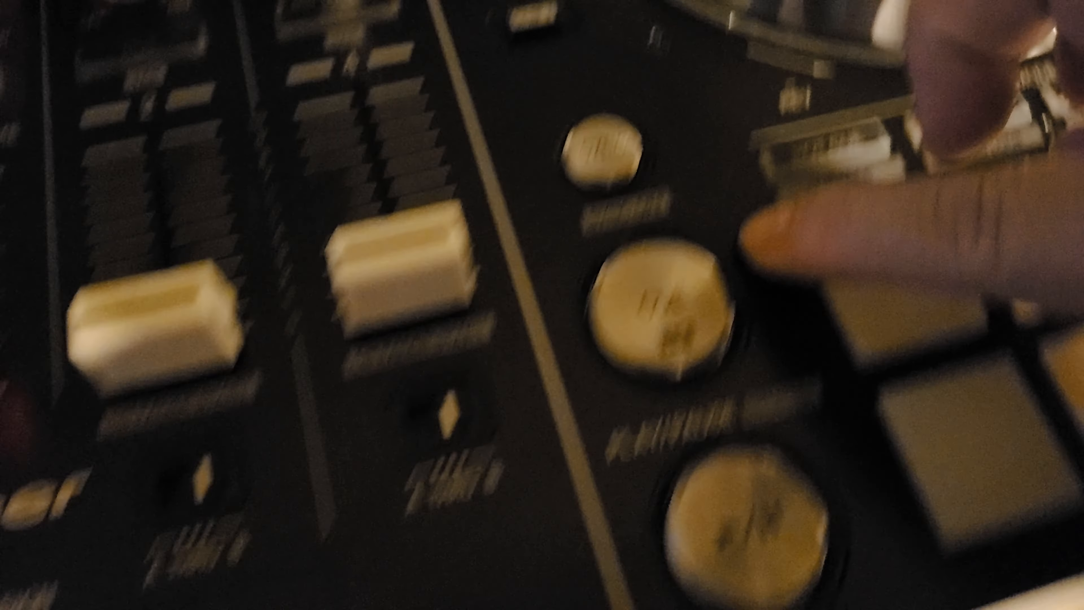
{"action": "left_click", "coordinate": [650, 363]}
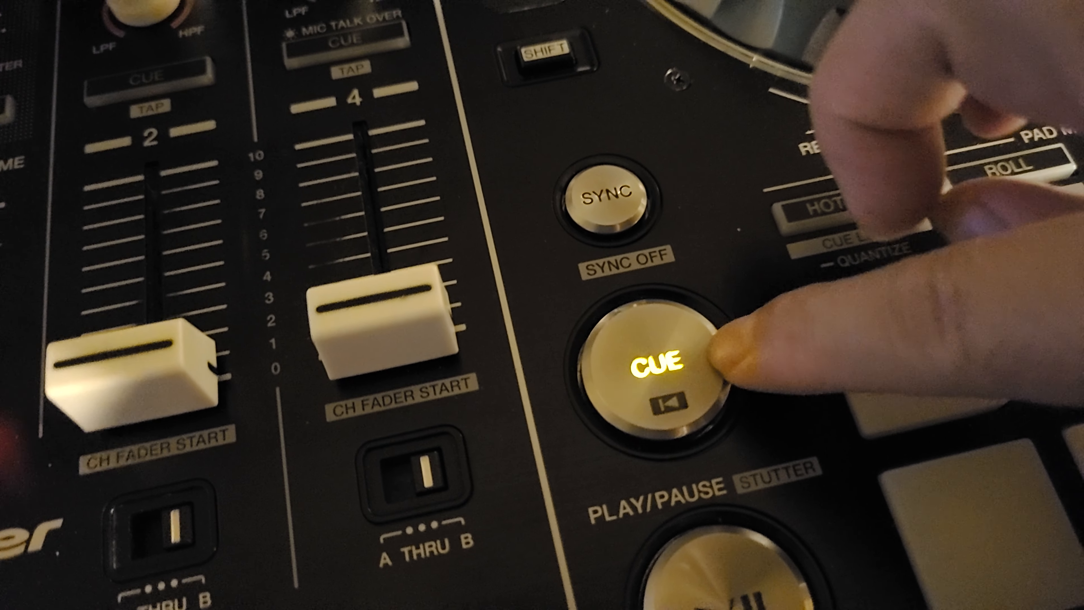
{"action": "left_click", "coordinate": [656, 370]}
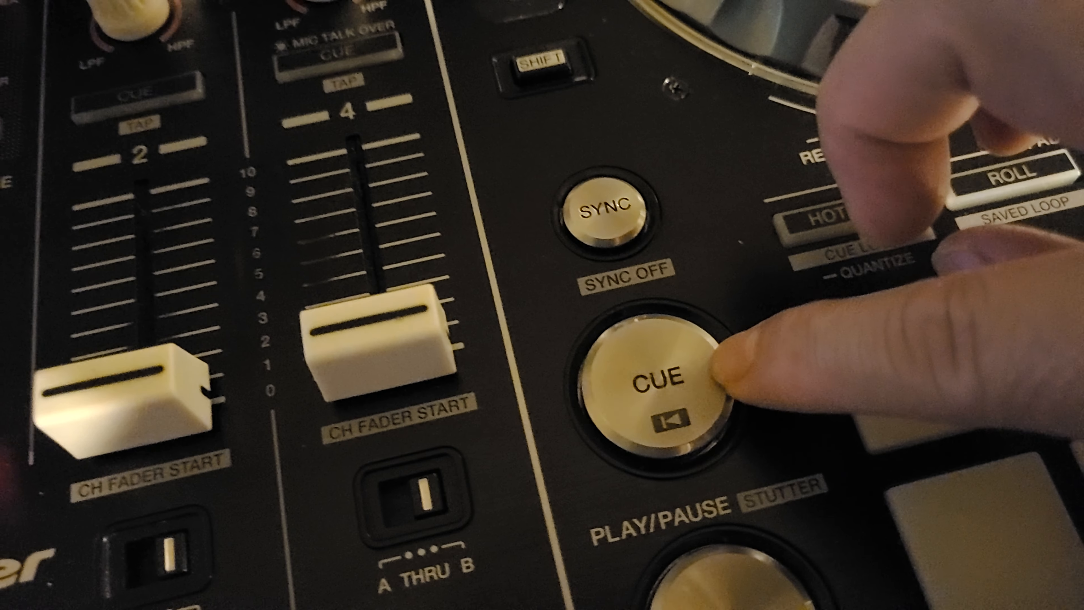